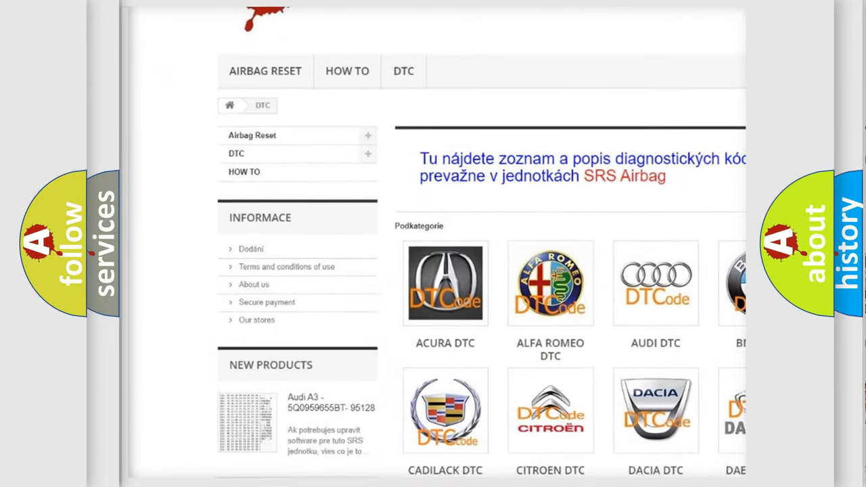
pyautogui.scroll(-3)
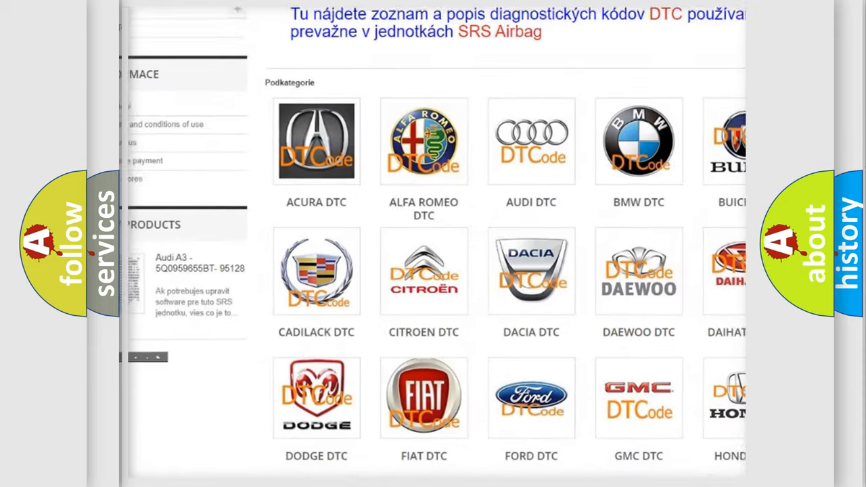
pyautogui.scroll(-3)
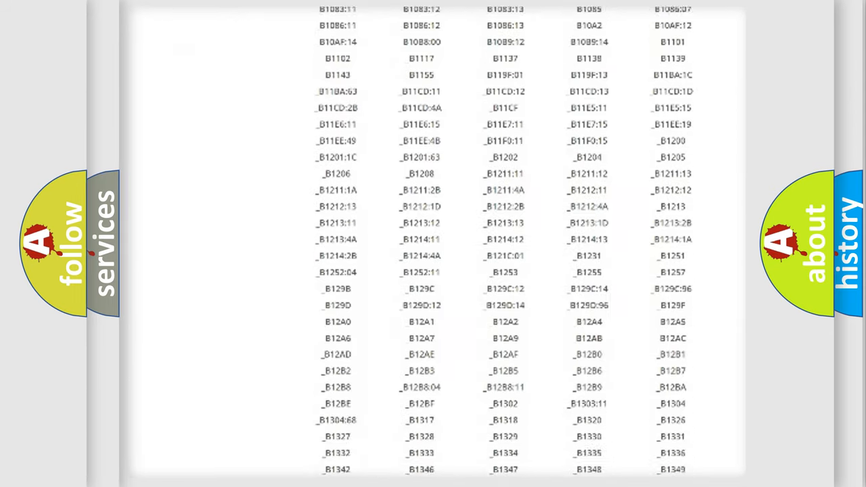
pyautogui.scroll(-3)
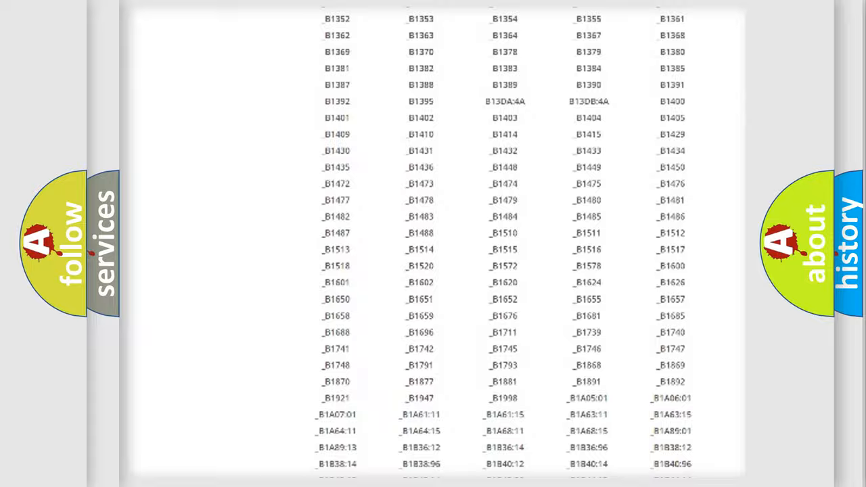